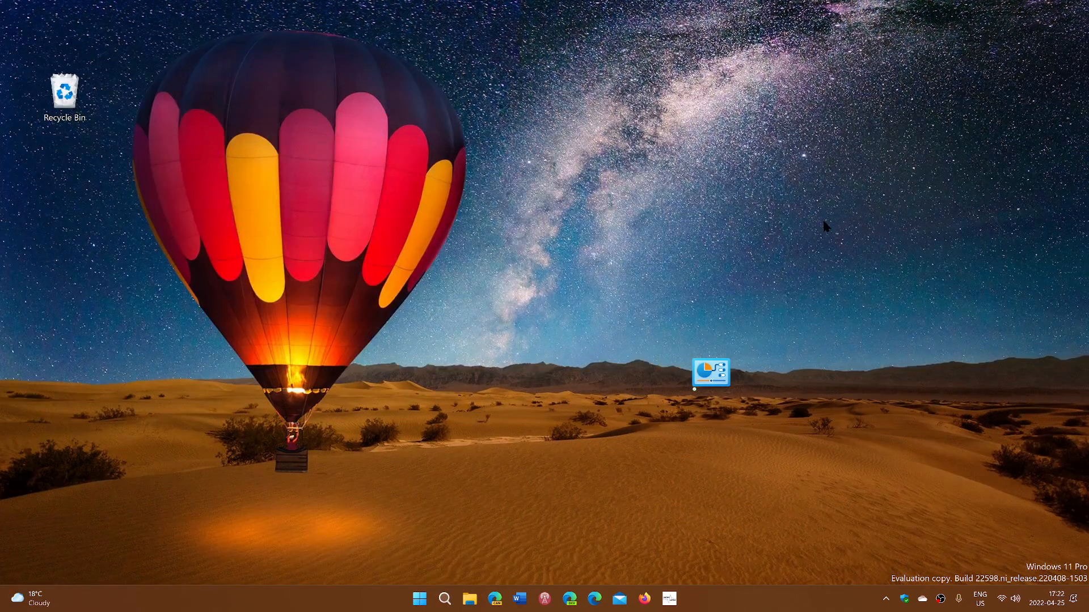
{"action": "mouse_move", "coordinate": [562, 492]}
{"action": "type", "text": "winv"}
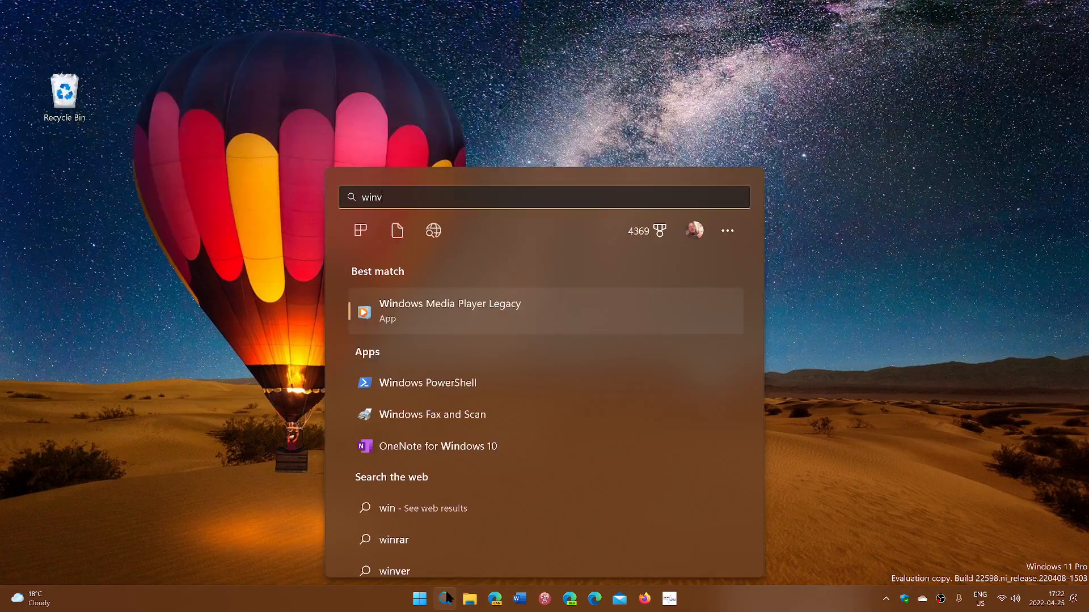
Launch winver from the taskbar search's recent list to show Version 22H2, Build 22598.200
{"action": "type", "text": "er"}
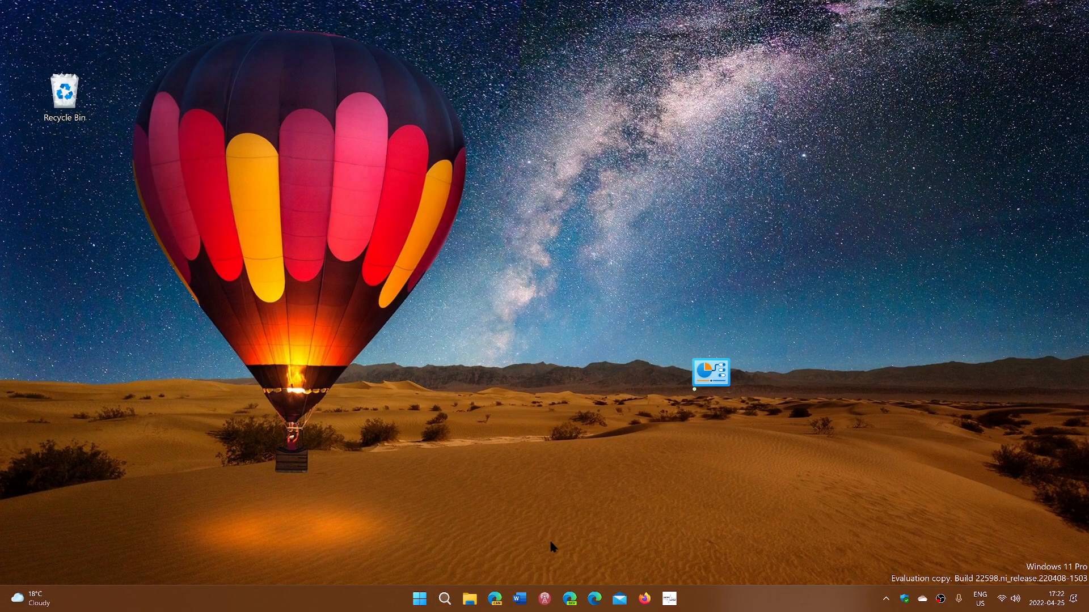
{"action": "mouse_move", "coordinate": [610, 476]}
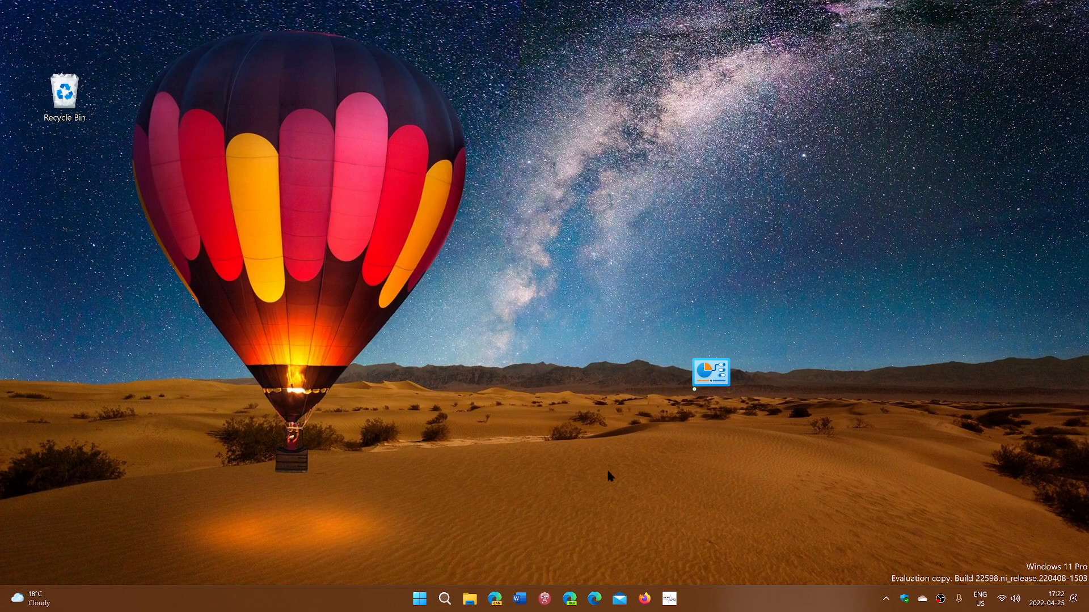
{"action": "mouse_move", "coordinate": [457, 558]}
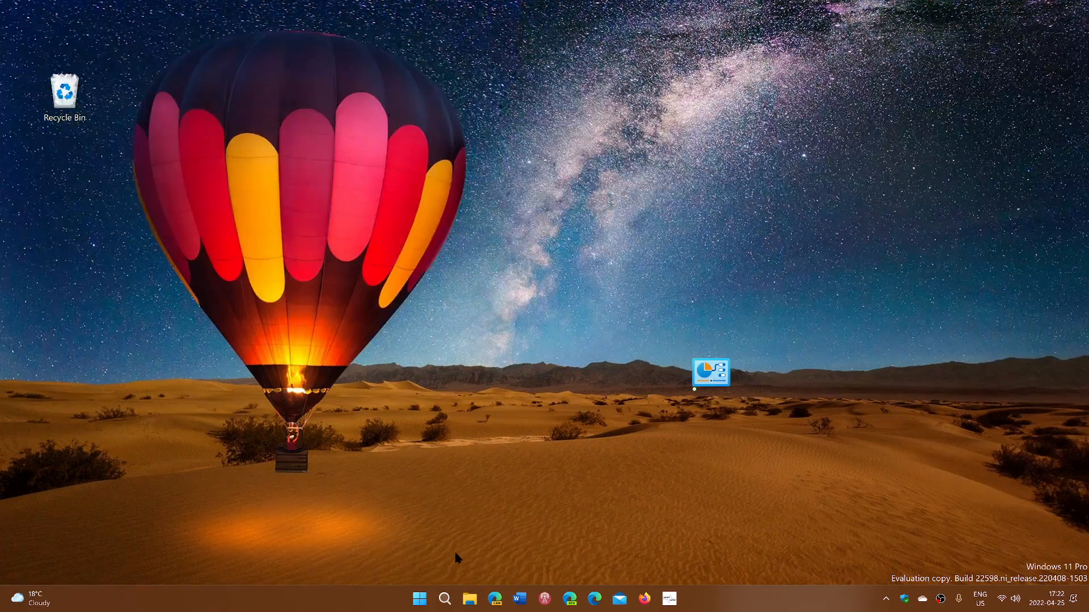
{"action": "left_click", "coordinate": [443, 597]}
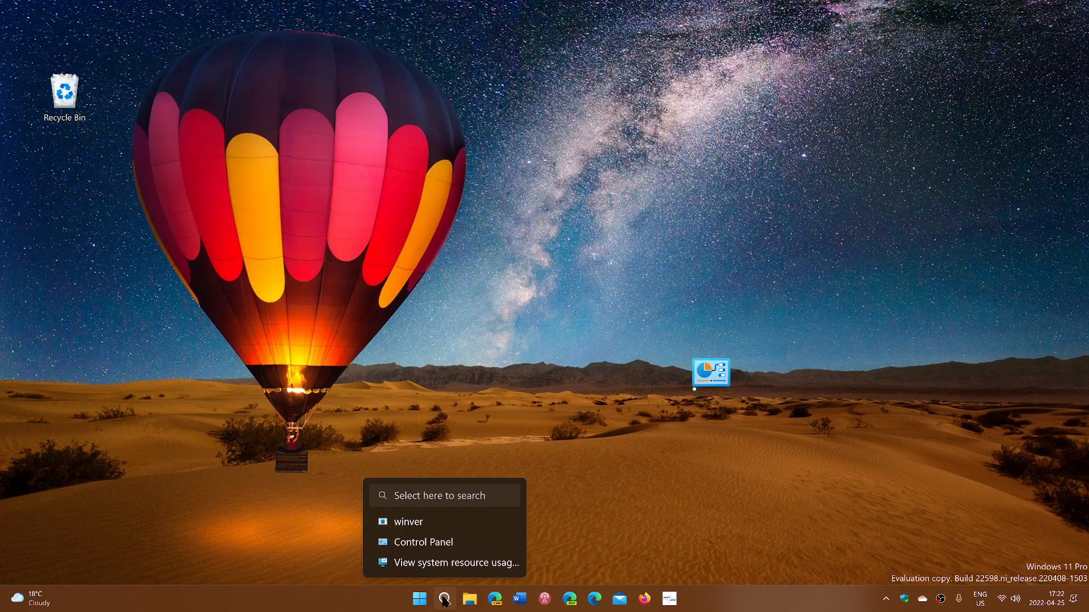
{"action": "left_click", "coordinate": [408, 521]}
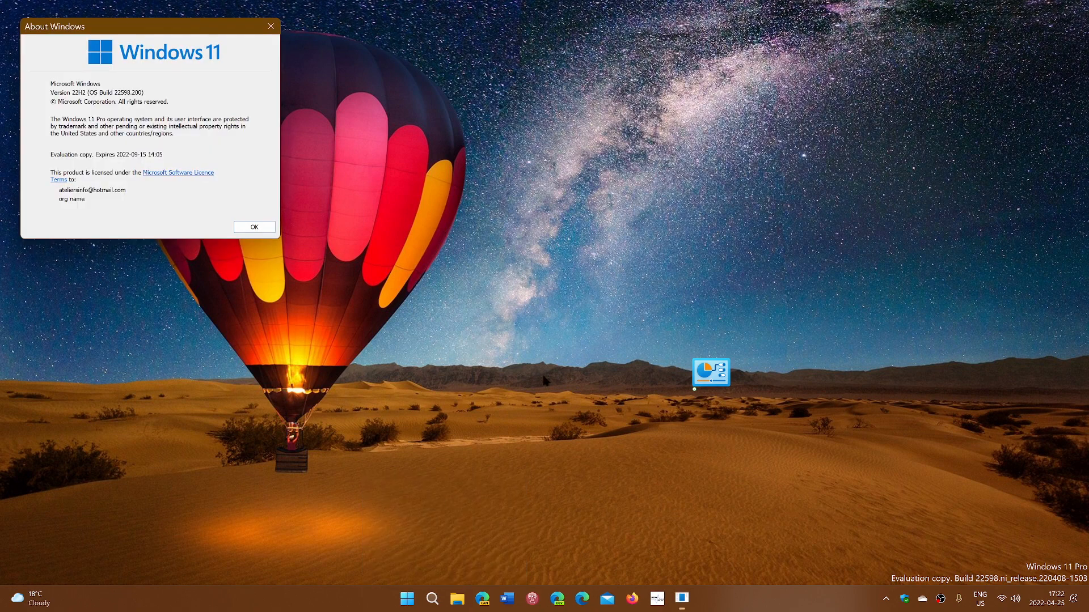
{"action": "mouse_move", "coordinate": [165, 52]}
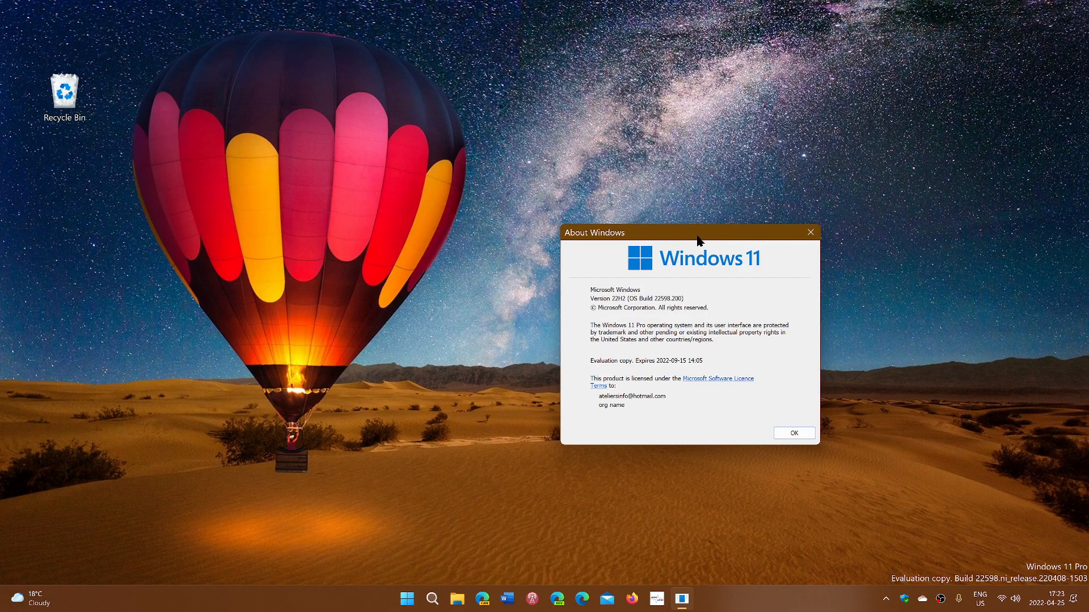
{"action": "mouse_move", "coordinate": [675, 309]}
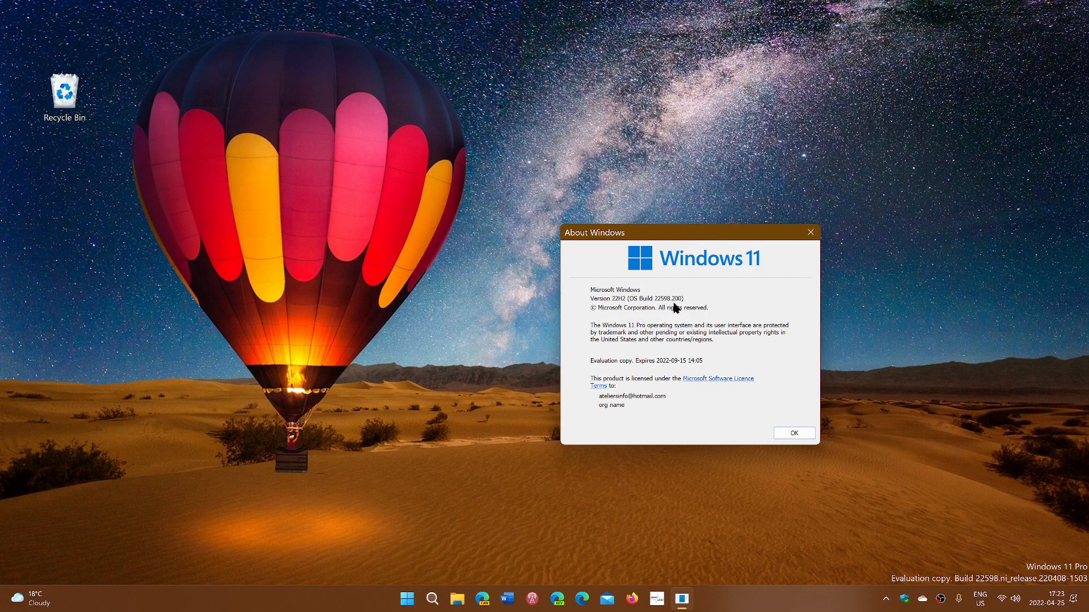
{"action": "mouse_move", "coordinate": [804, 327]}
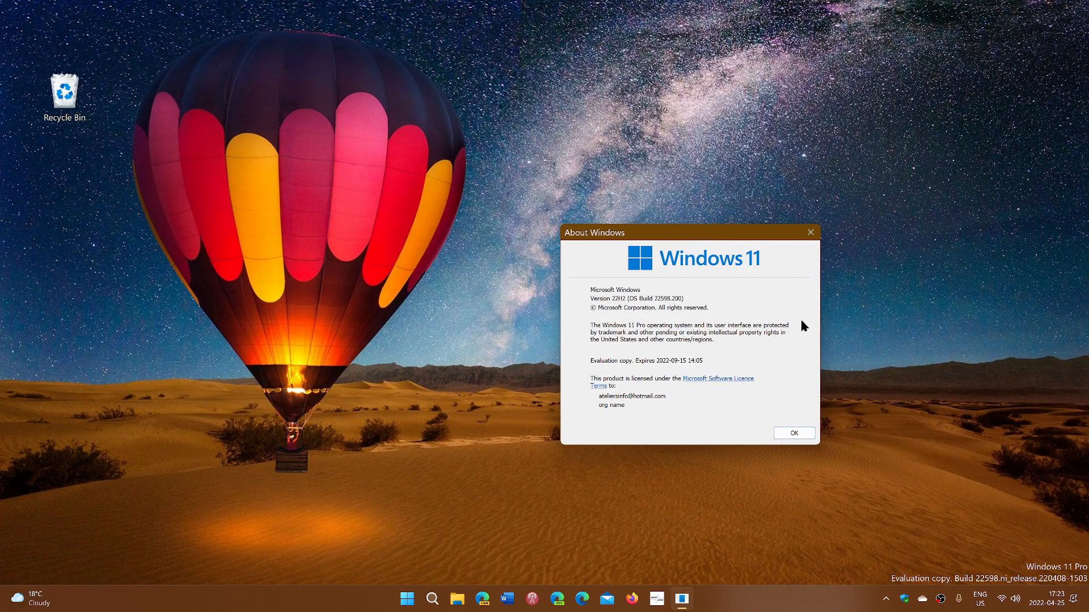
{"action": "mouse_move", "coordinate": [913, 320]}
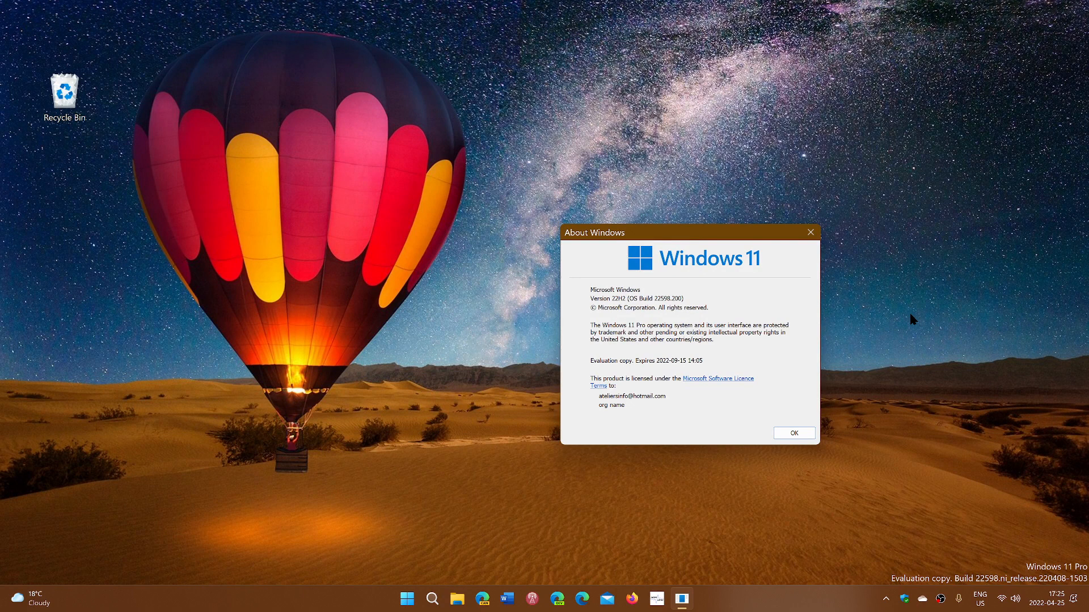
{"action": "mouse_move", "coordinate": [451, 557]}
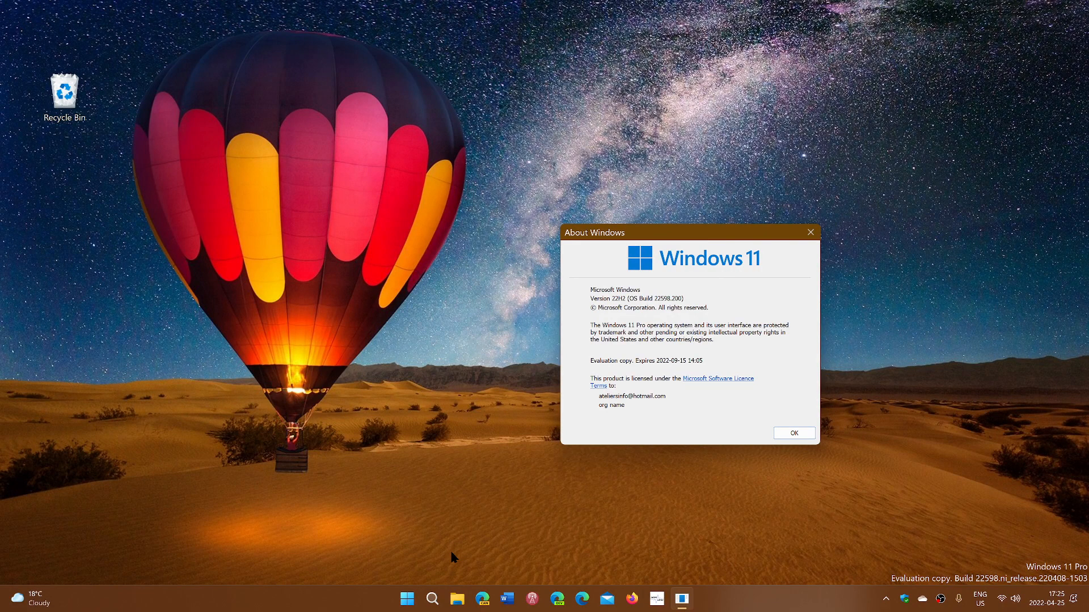
{"action": "mouse_move", "coordinate": [599, 482]}
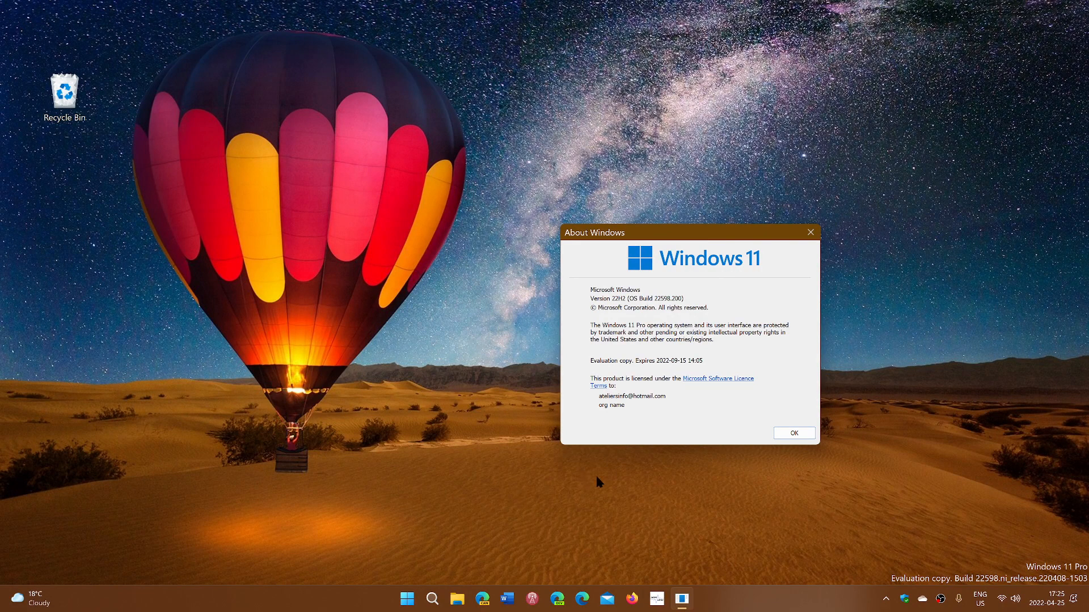
{"action": "mouse_move", "coordinate": [937, 312]}
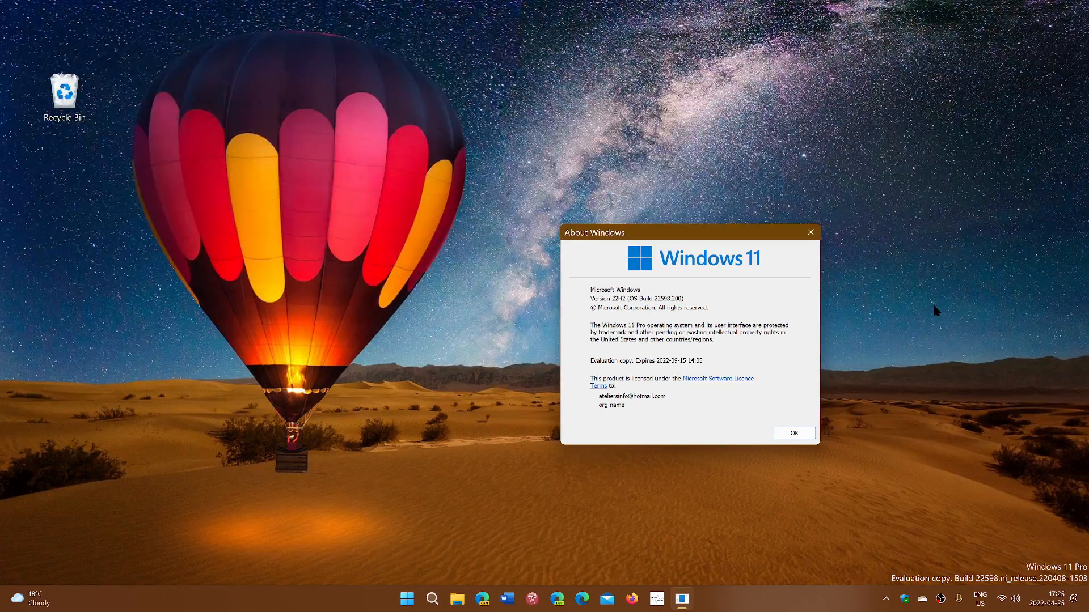